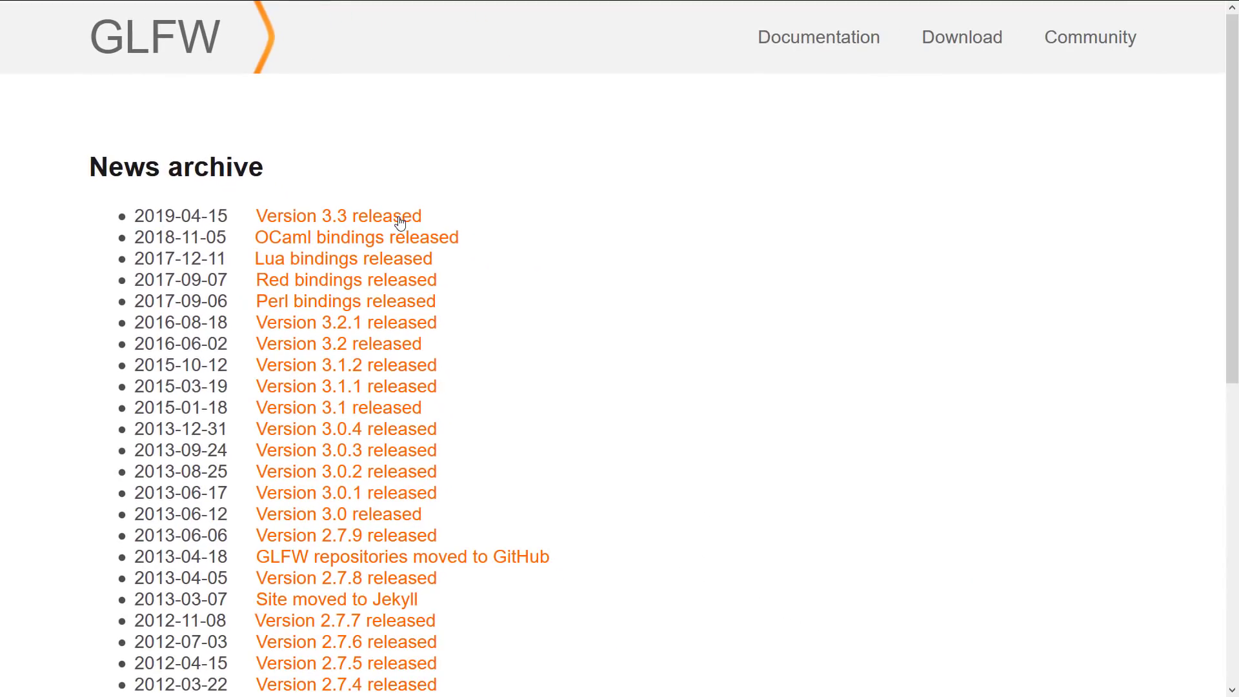
Step: Open the 'Version 3.3 released' announcement from the GLFW news archive
left_click(337, 216)
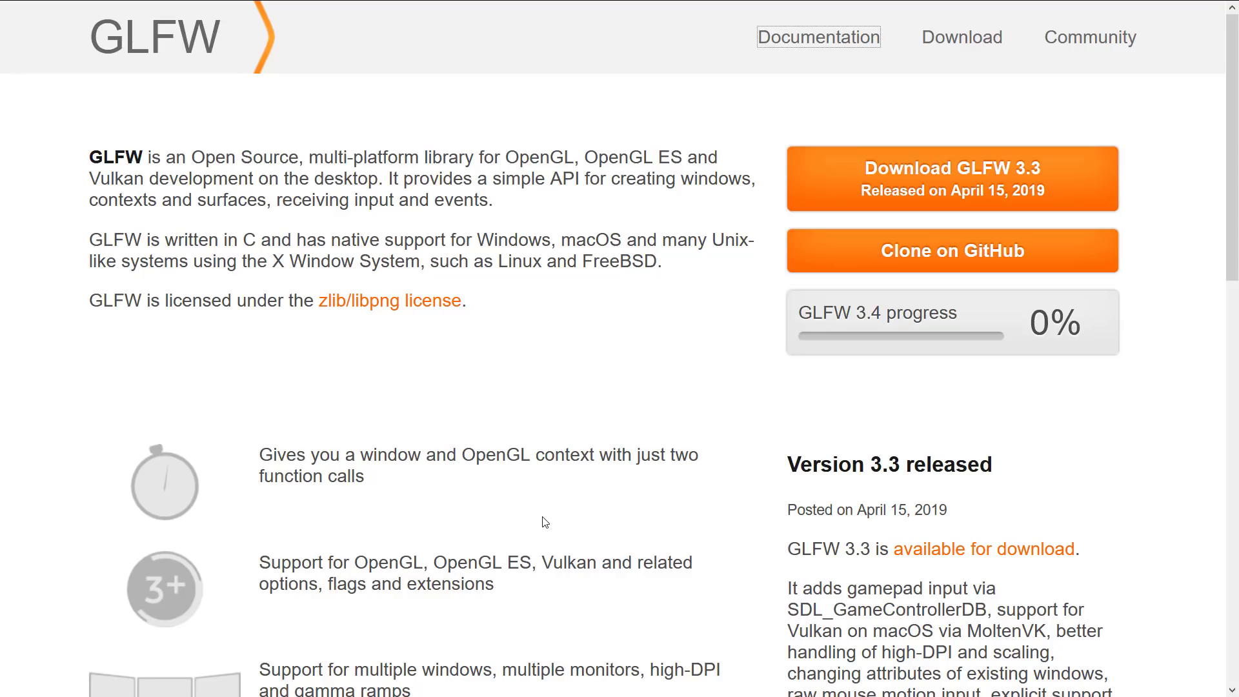
mouse_move(504, 638)
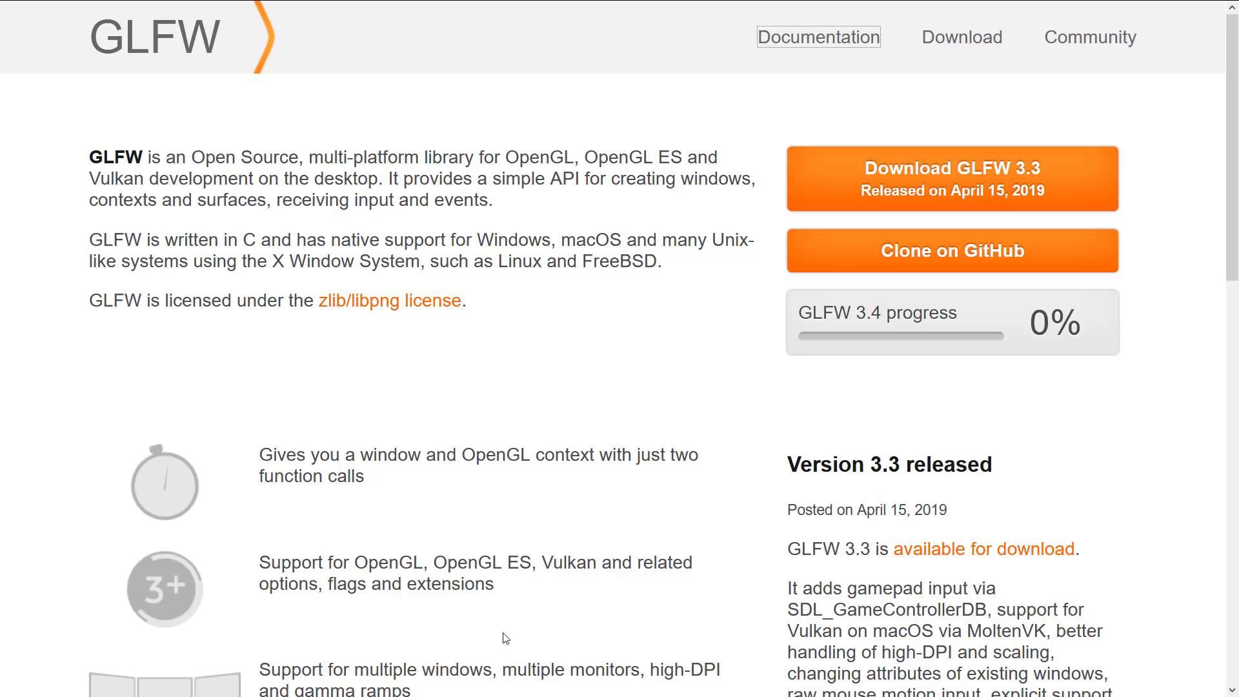
Step: Review the GLFW home page feature overview, then go to the Documentation page
scroll("down", 3)
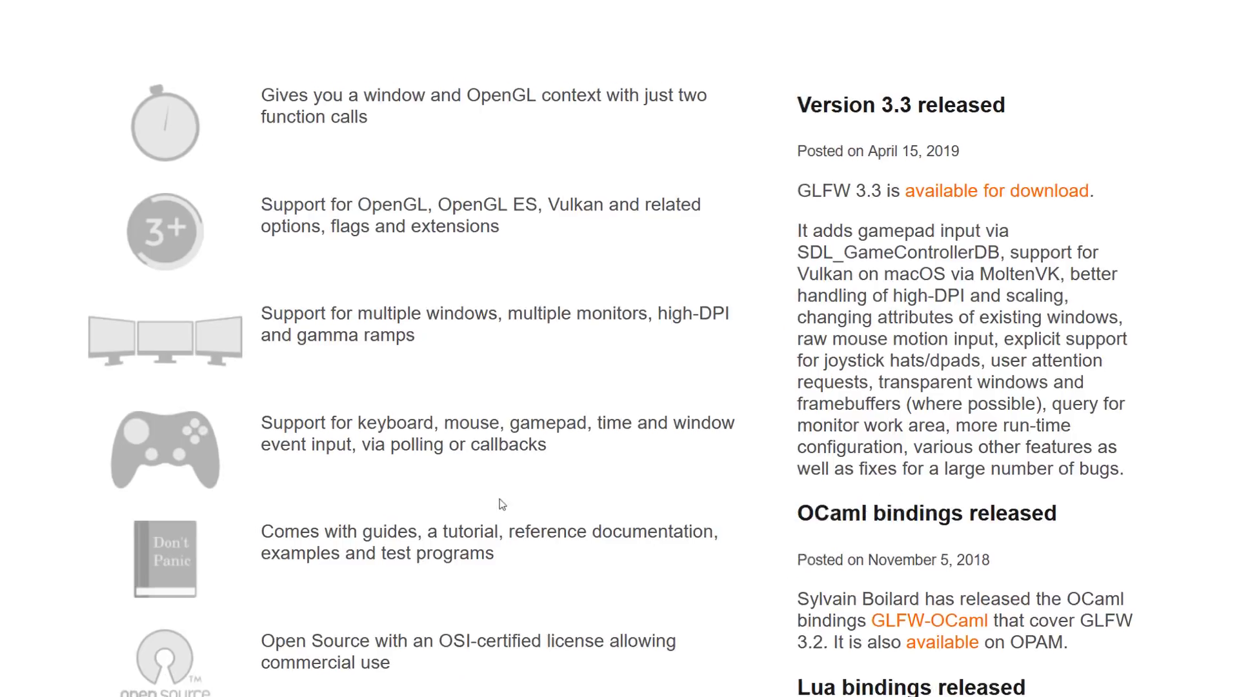
scroll("down", 3)
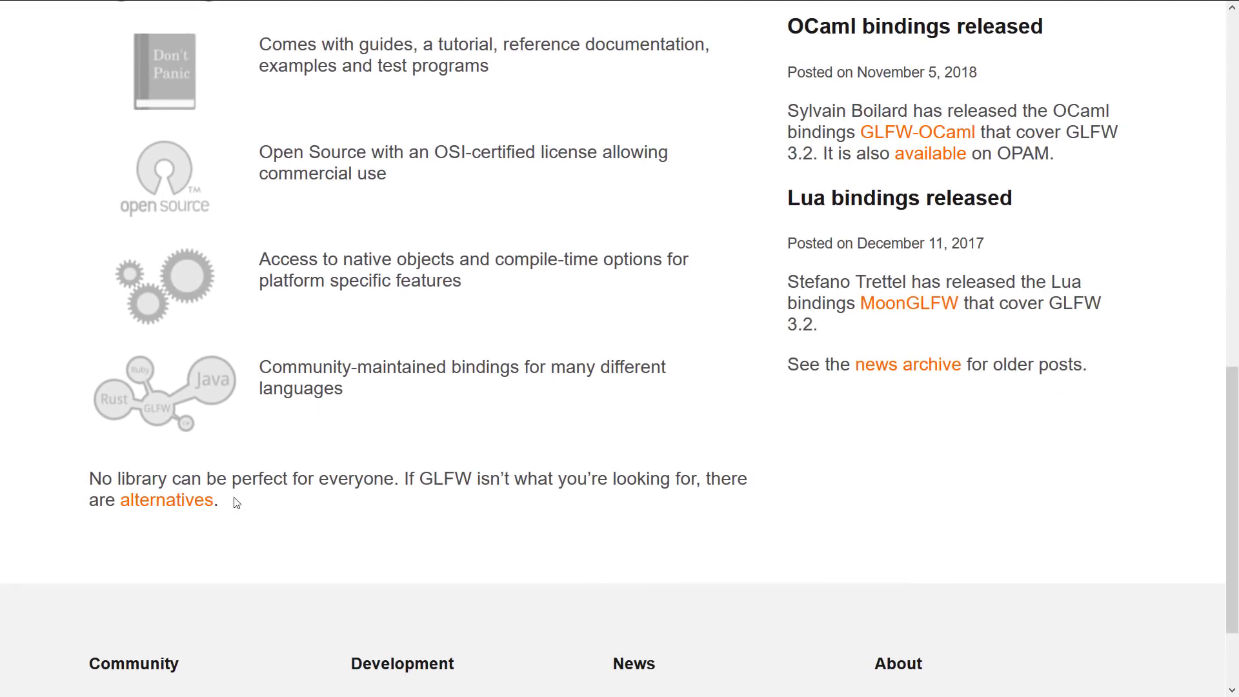
scroll("up", 3)
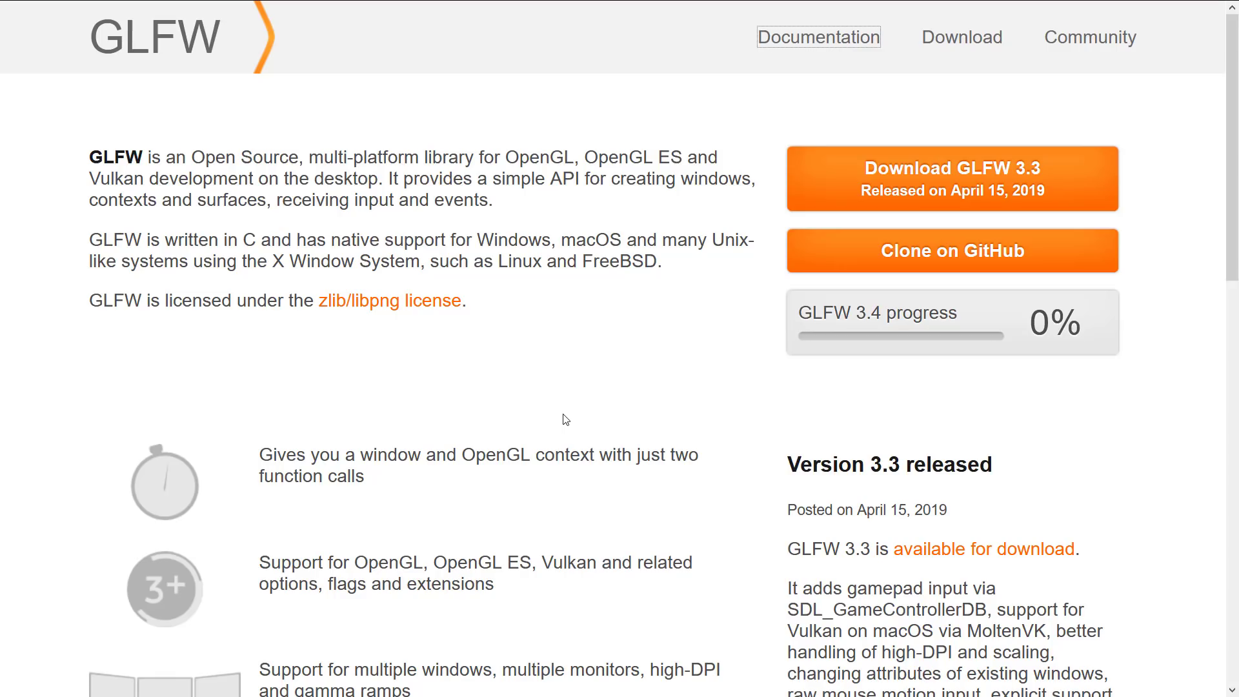
left_click(817, 36)
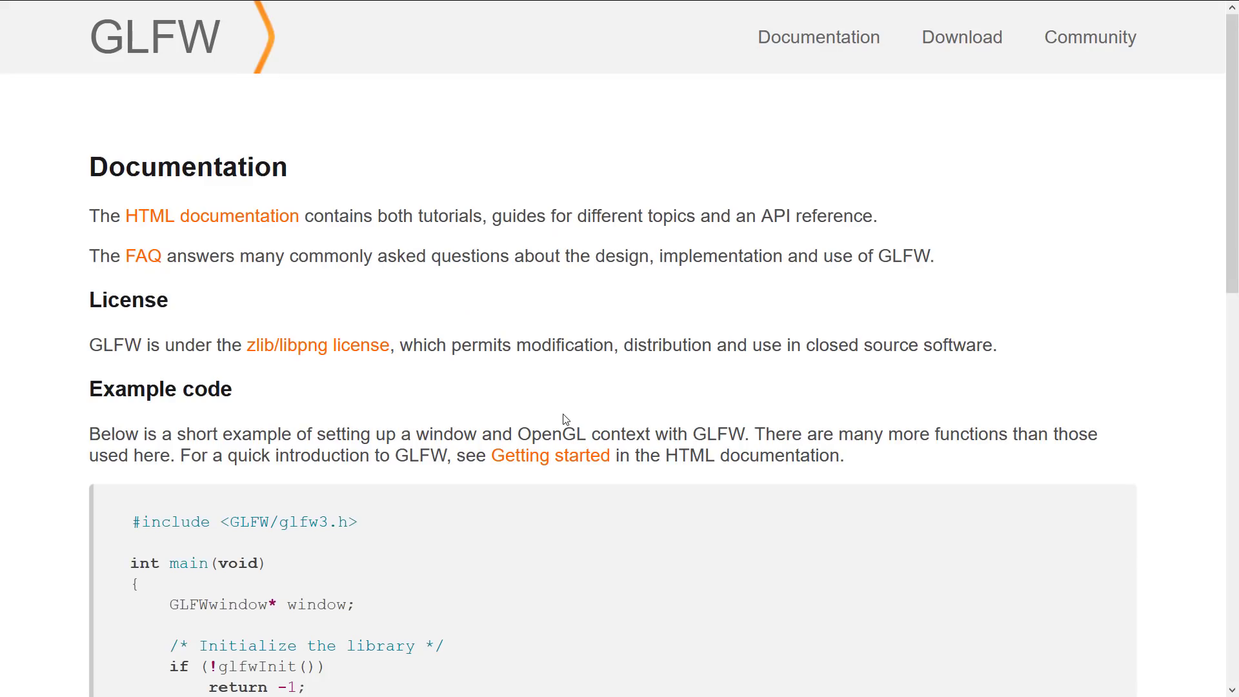
Step: Scroll through the Documentation page's example code, including the render and buffer-swap lines
scroll("down", 3)
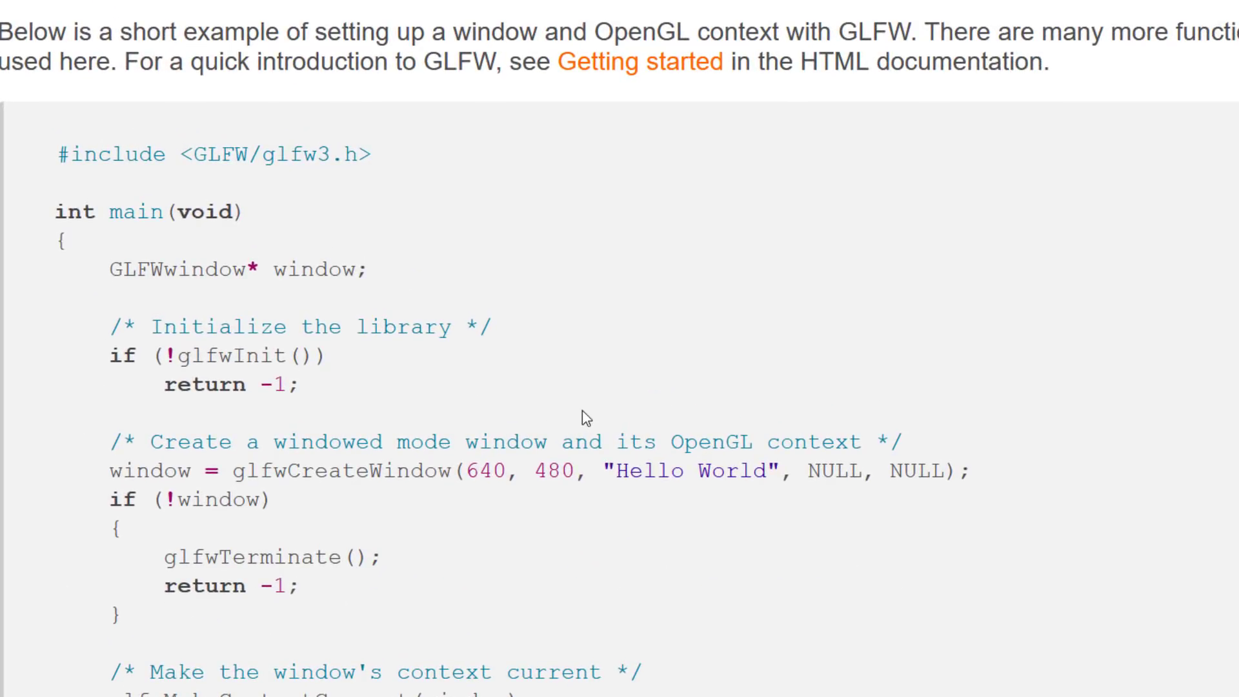
scroll("down", 3)
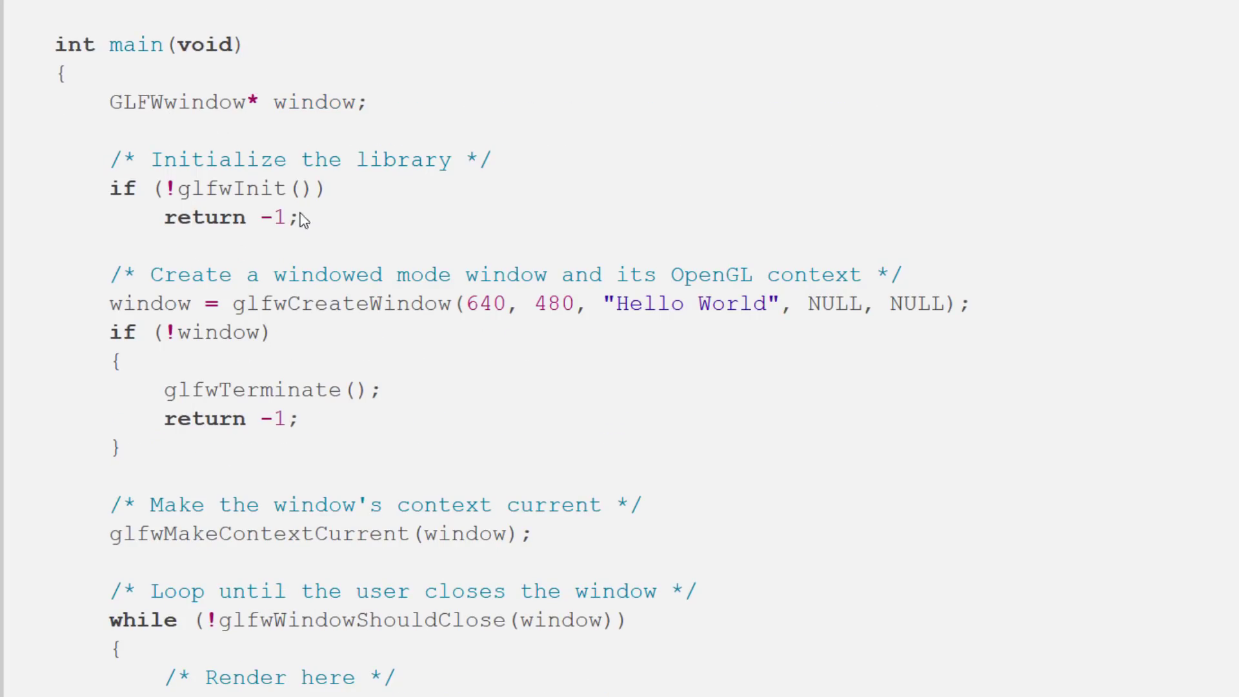
scroll("down", 3)
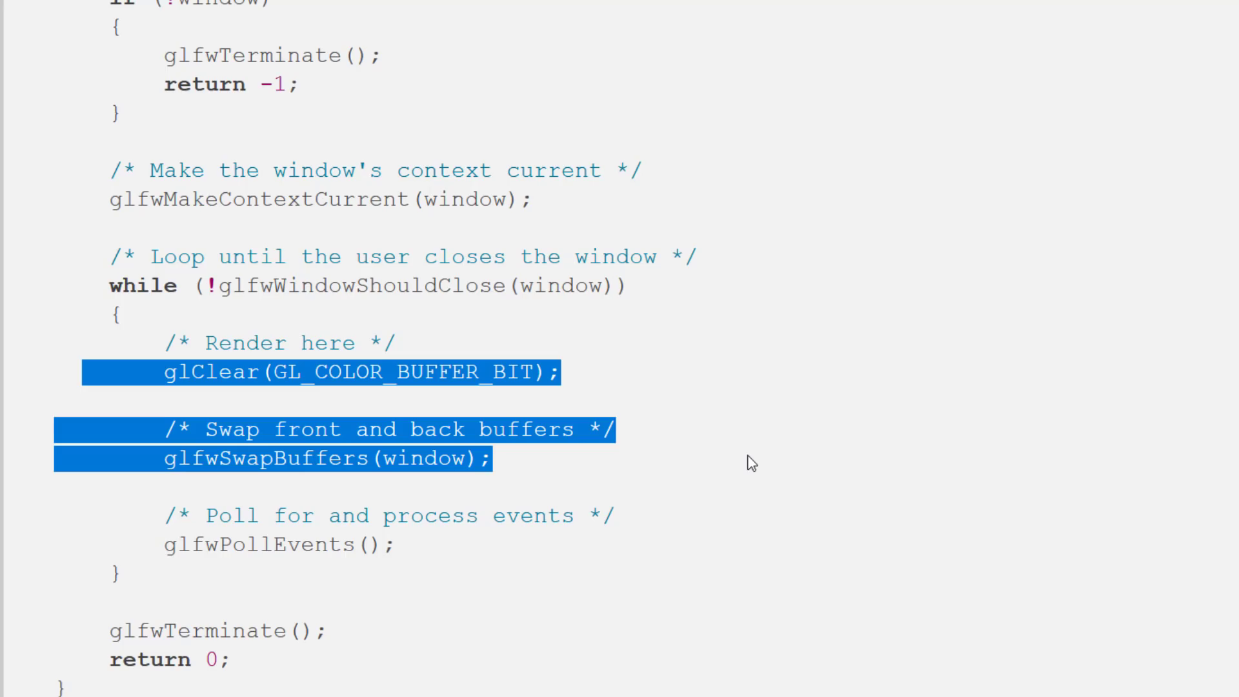
scroll("down", 3)
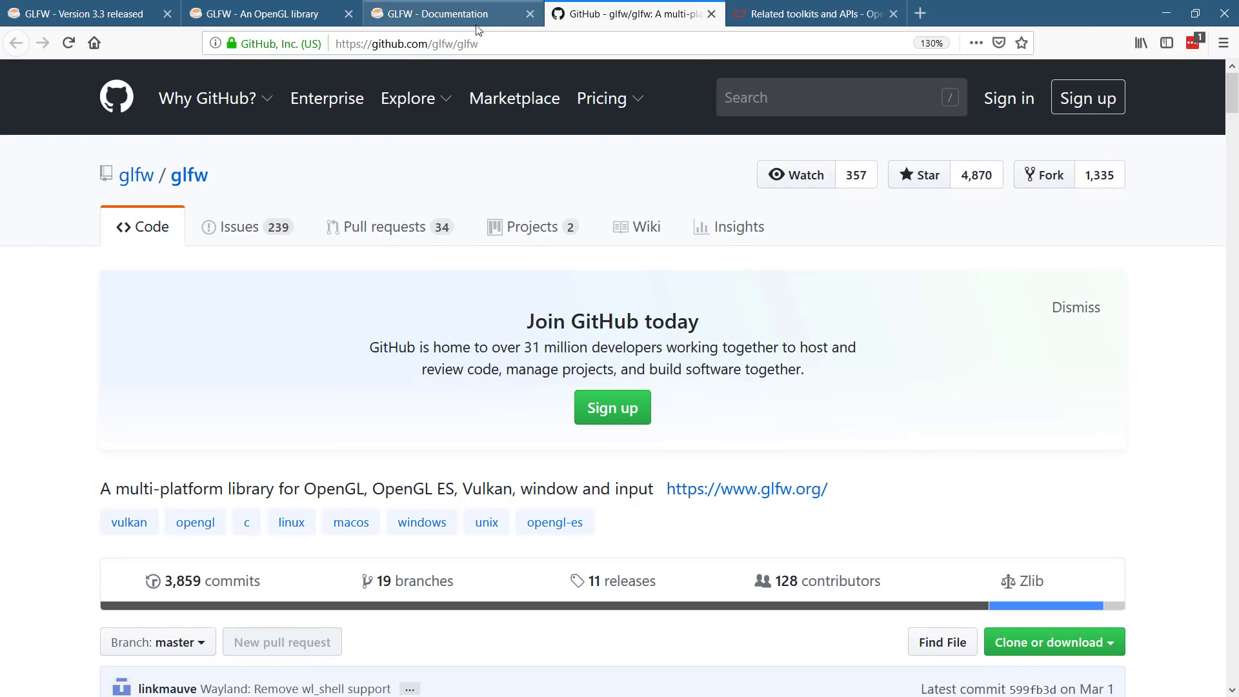
Step: Read the glfw/glfw README's Introduction and Compiling GLFW sections, highlighting text
scroll("down", 3)
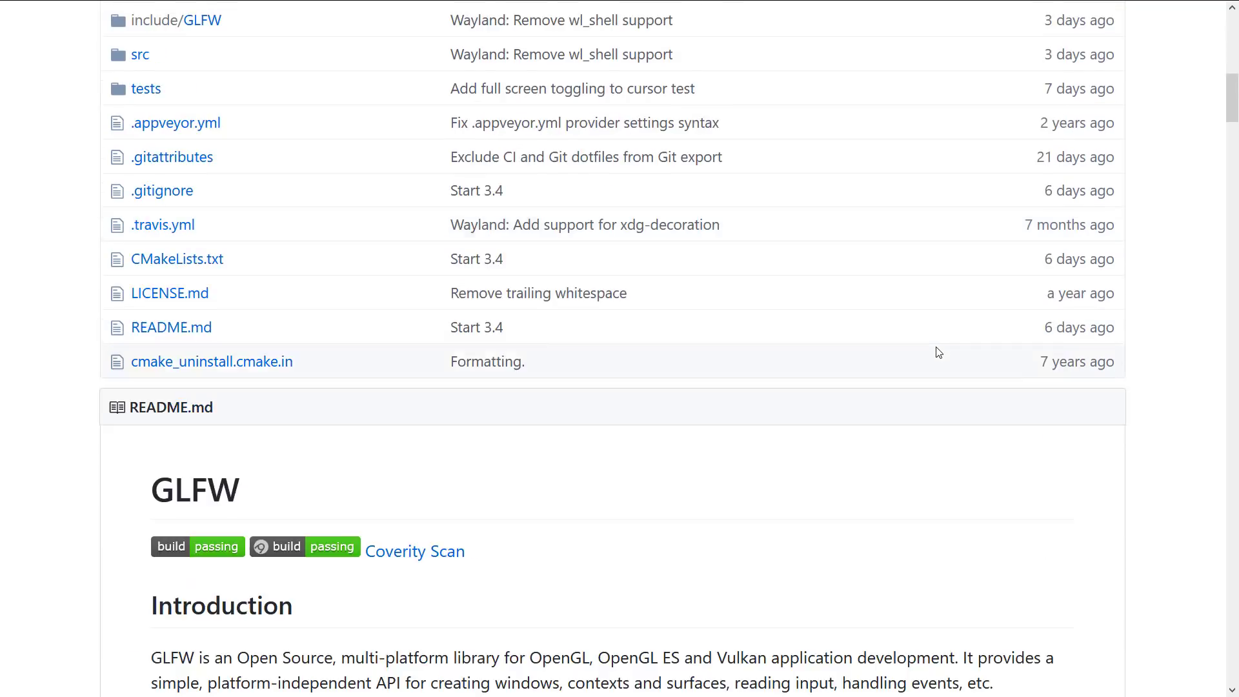
scroll("down", 3)
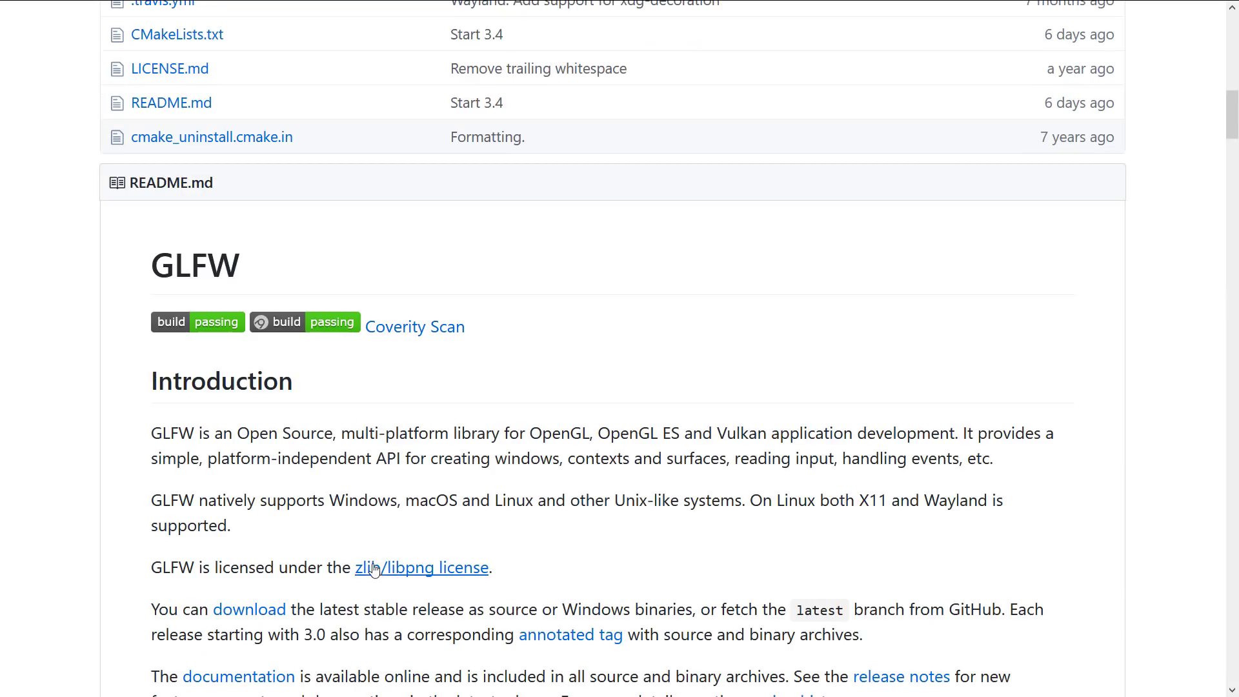
mouse_move(411, 524)
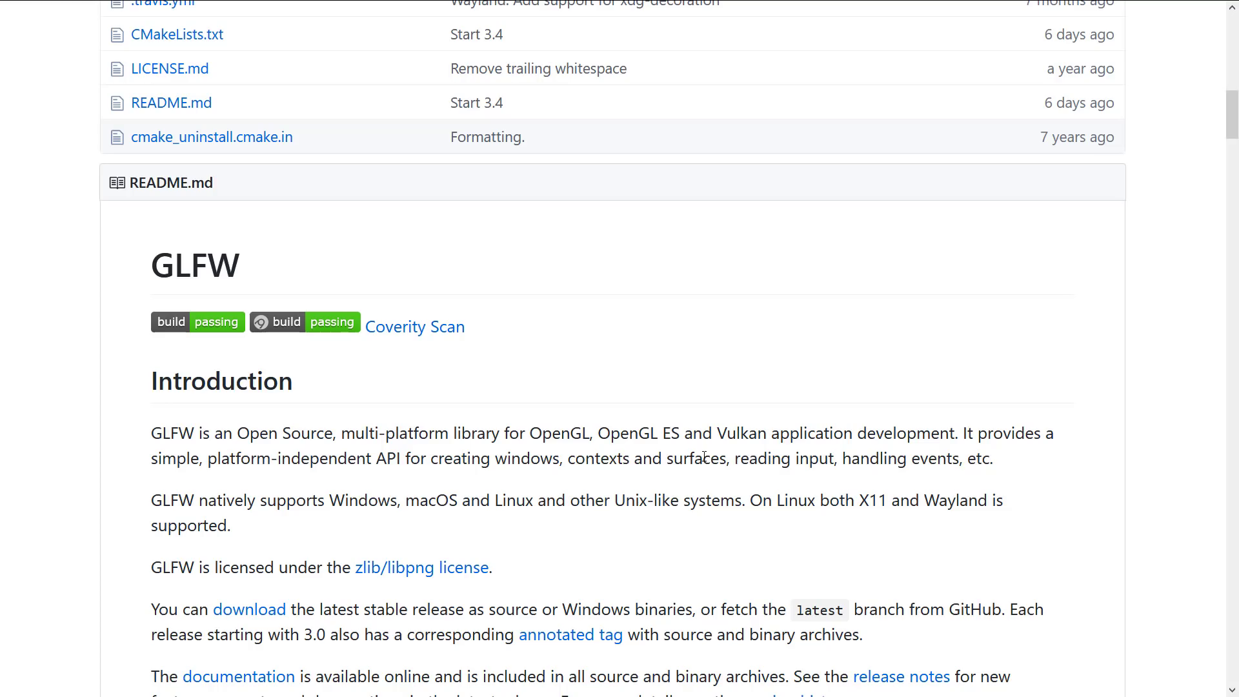
scroll("down", 3)
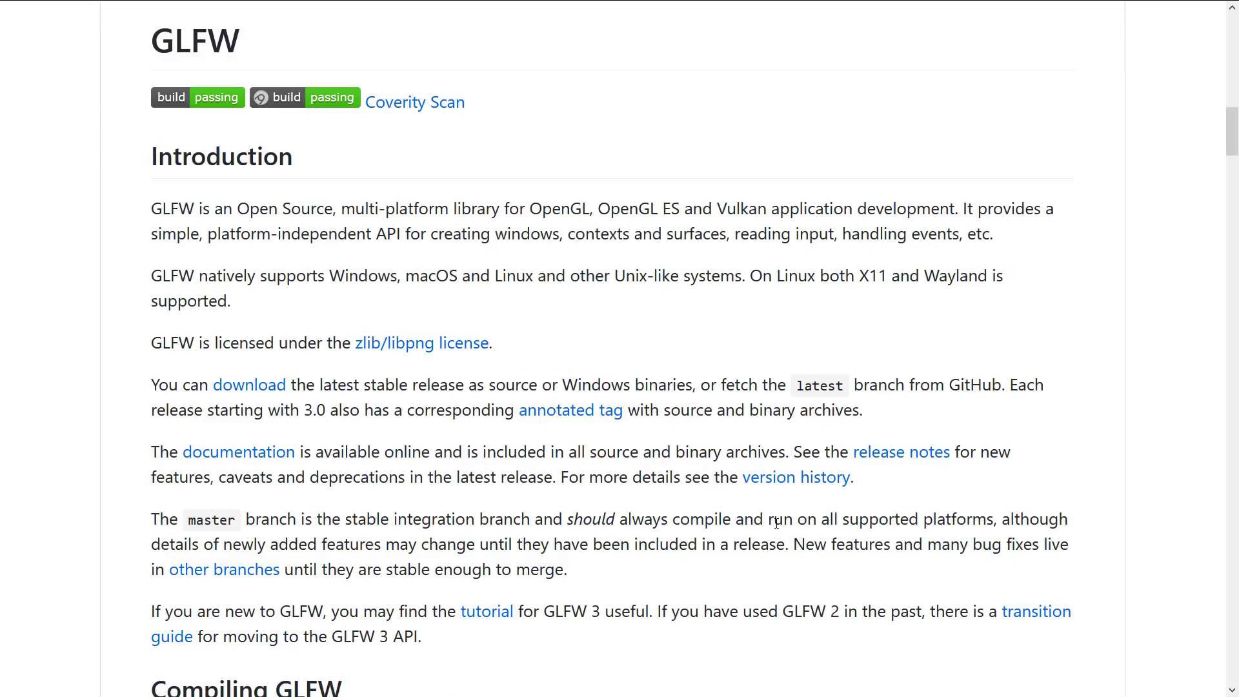
scroll("down", 3)
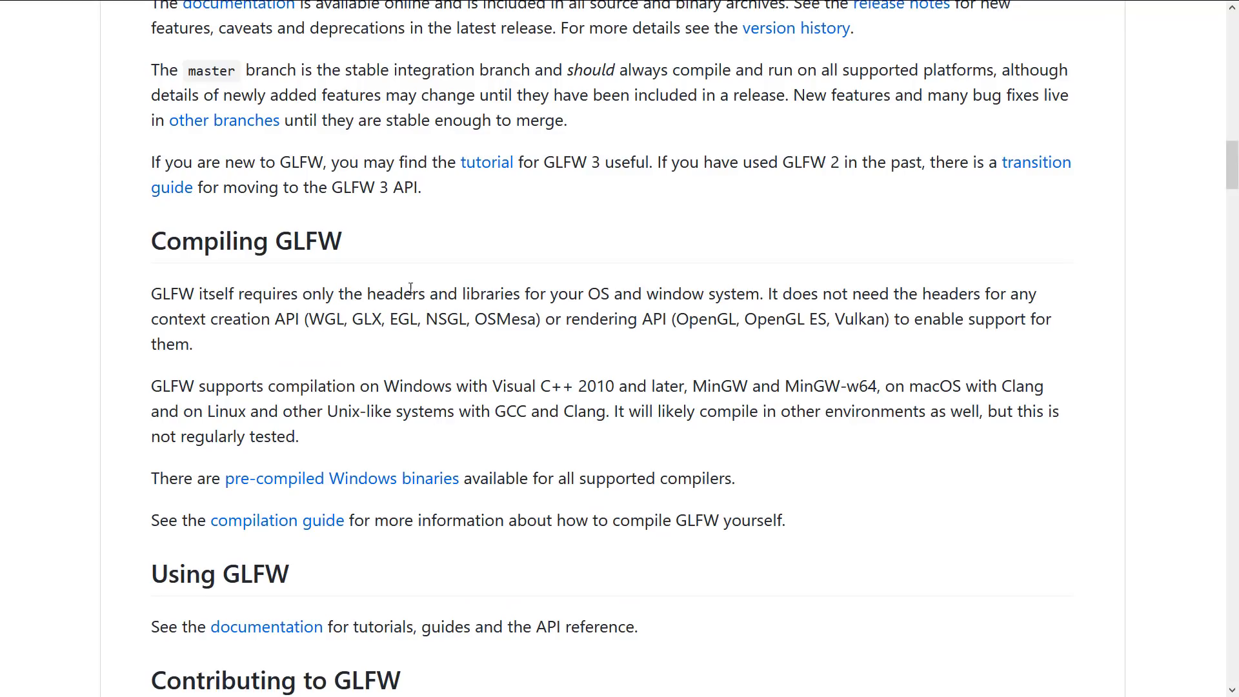
left_click_drag(151, 293, 784, 520)
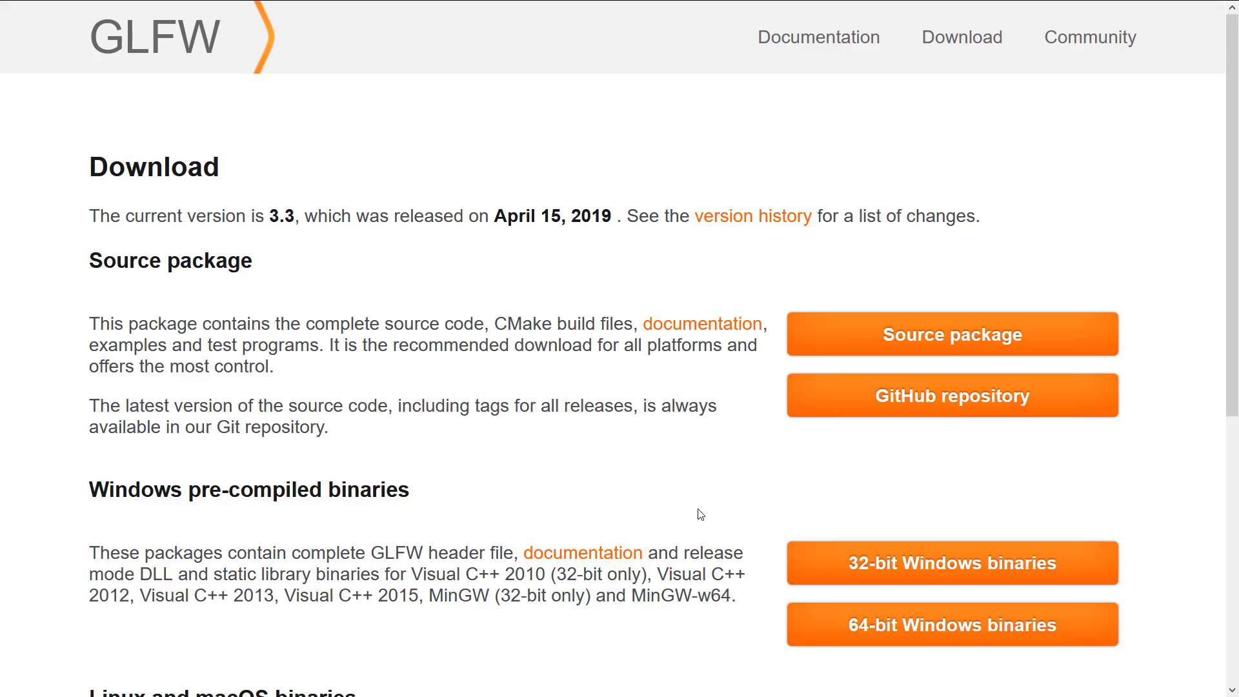
Step: Show the Windows pre-compiled binaries and Linux and macOS binaries sections
scroll("down", 3)
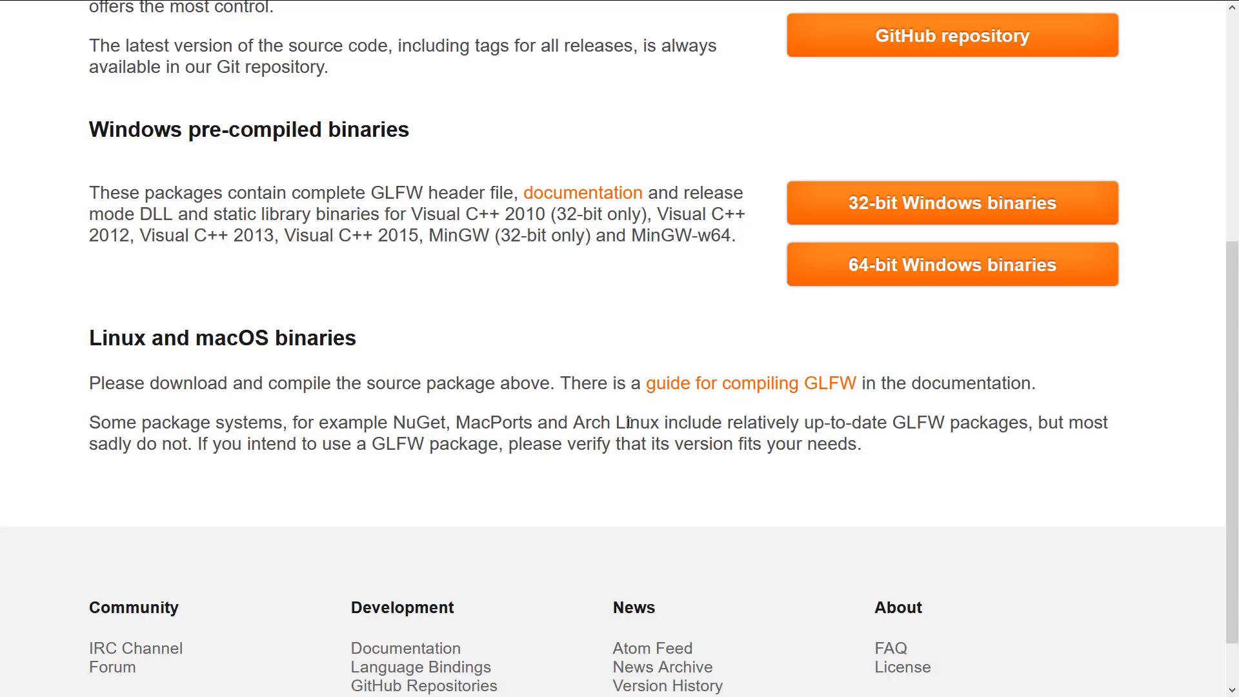
mouse_move(934, 429)
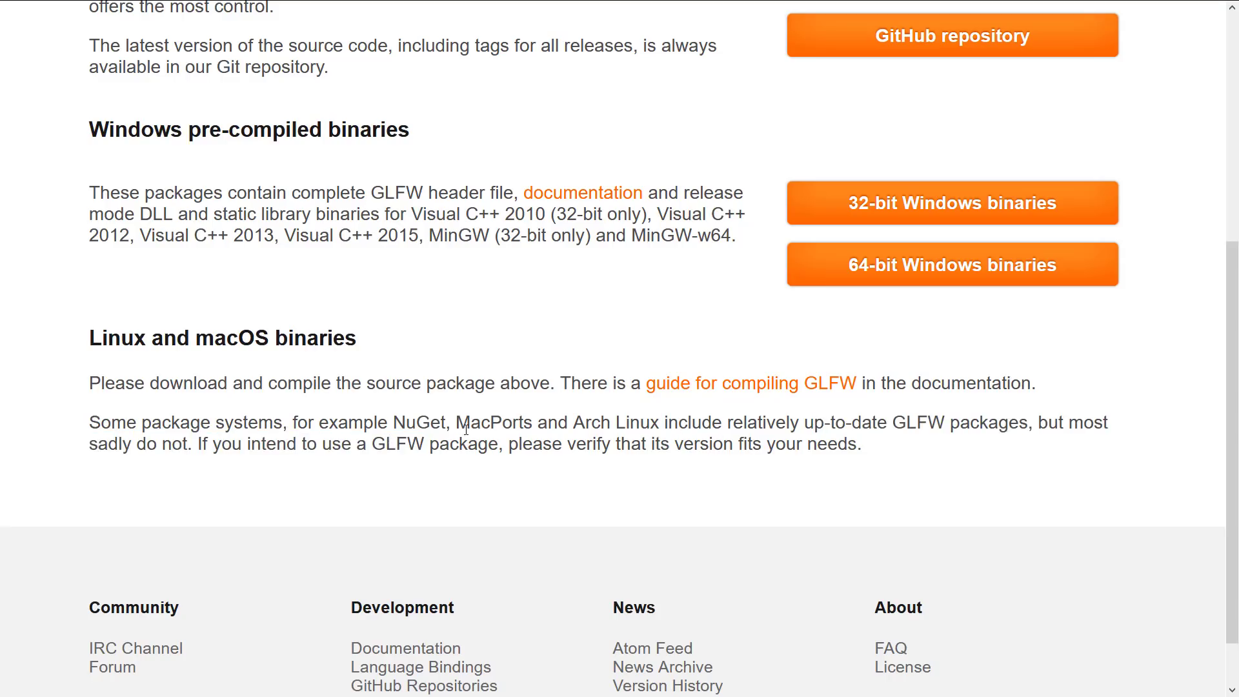
mouse_move(858, 422)
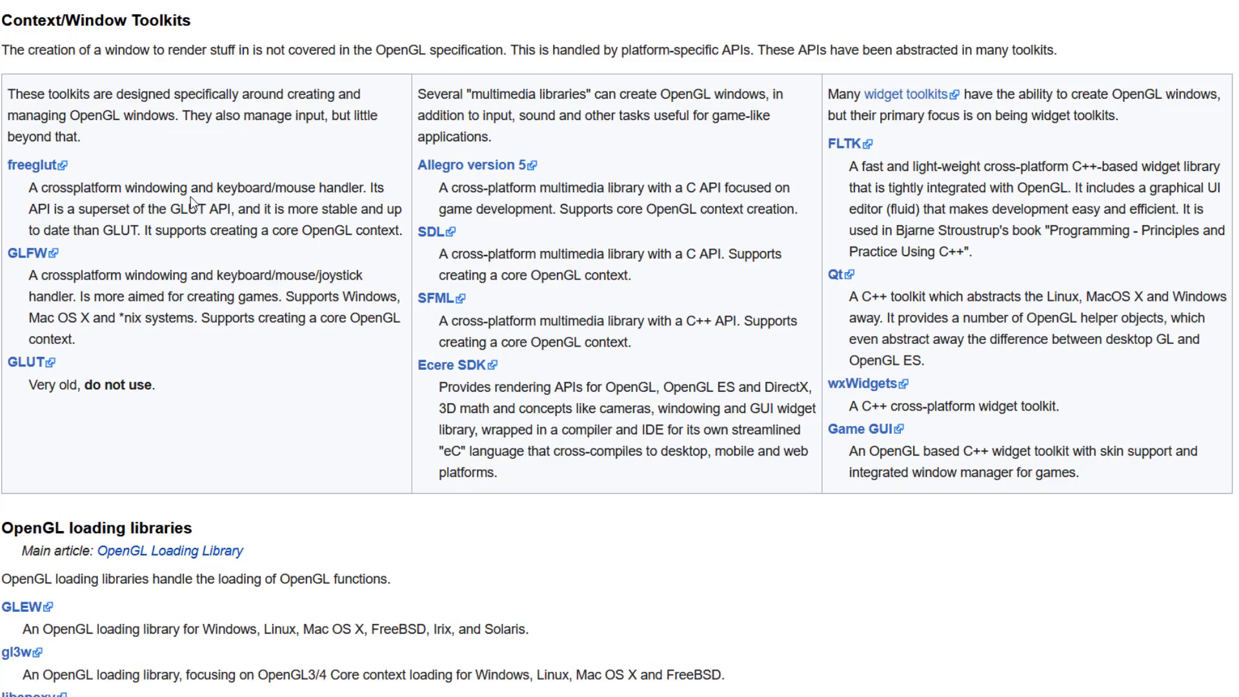
mouse_move(117, 231)
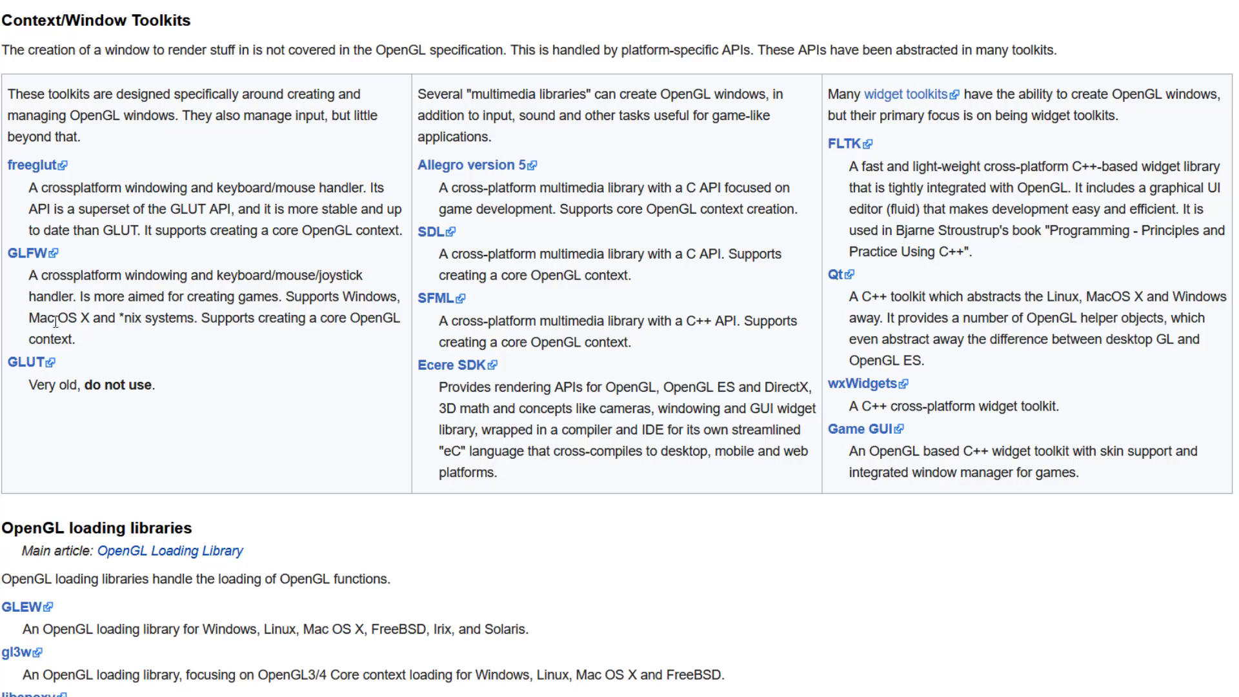
mouse_move(138, 188)
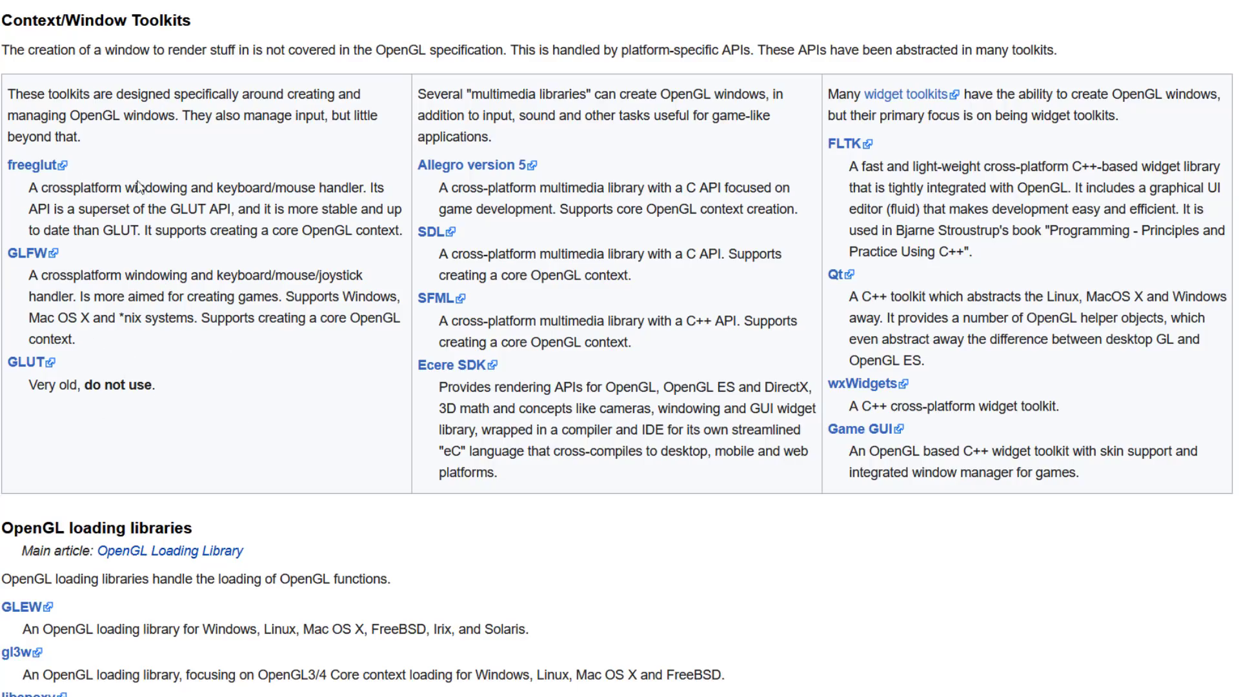
mouse_move(129, 195)
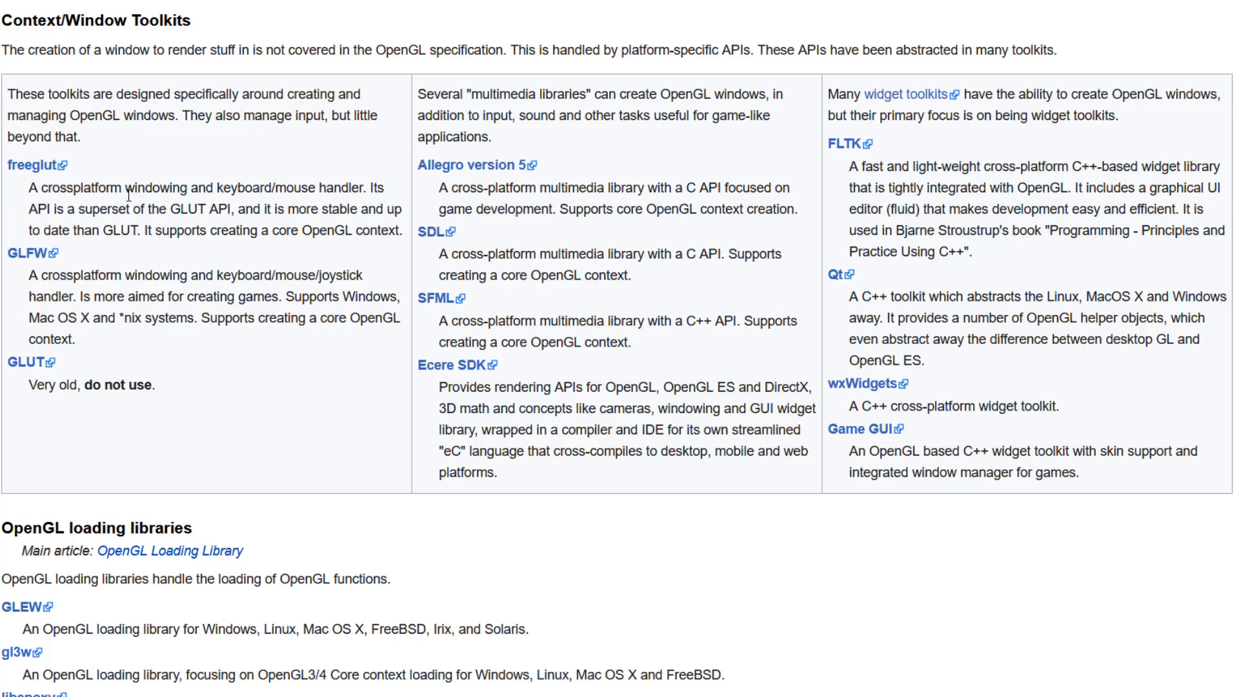
mouse_move(36, 261)
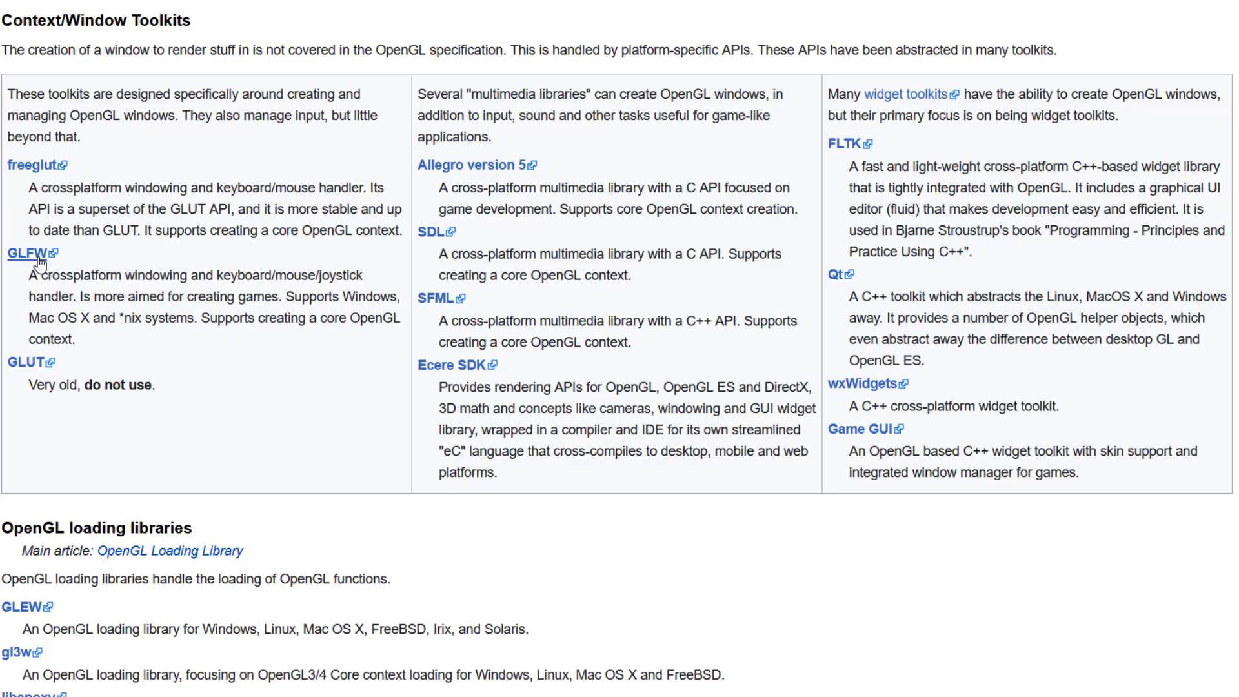
mouse_move(723, 145)
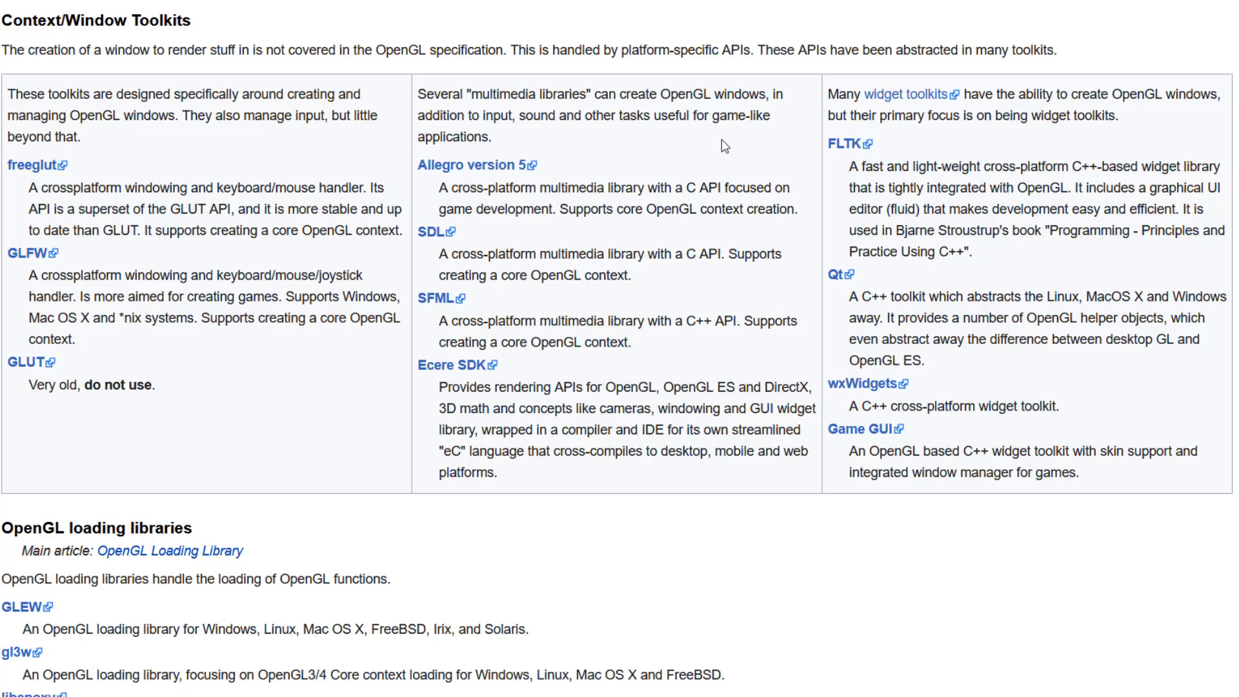
mouse_move(427, 168)
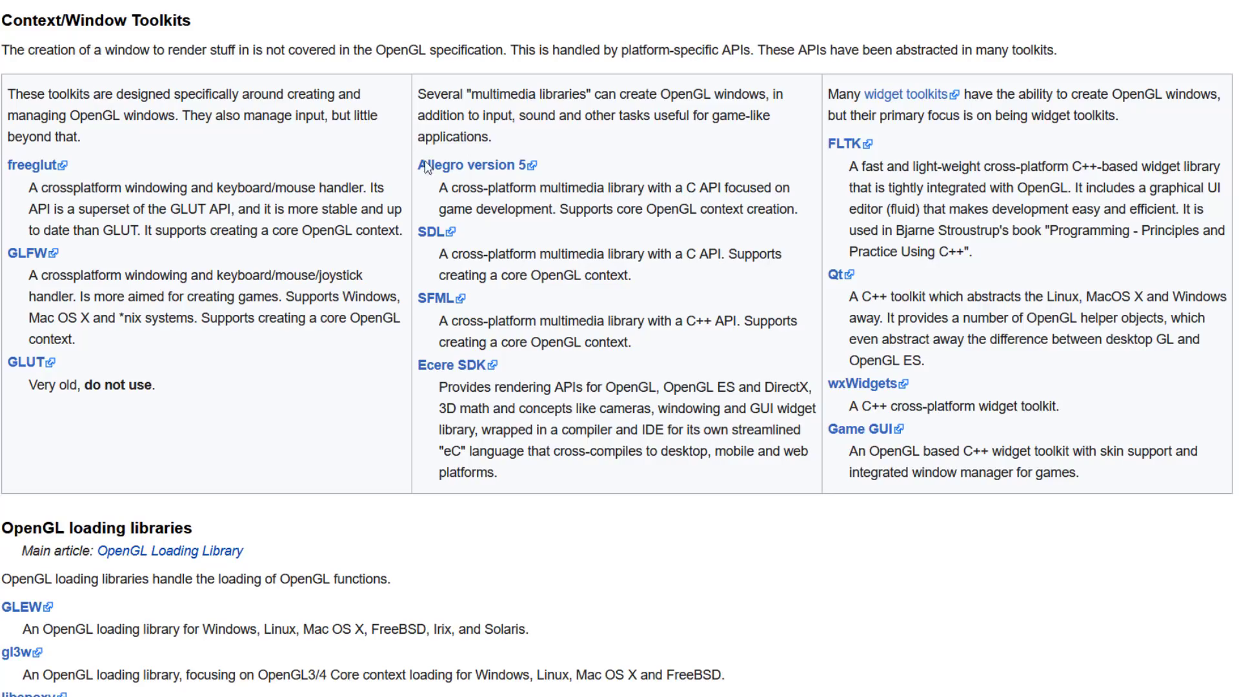
mouse_move(451, 288)
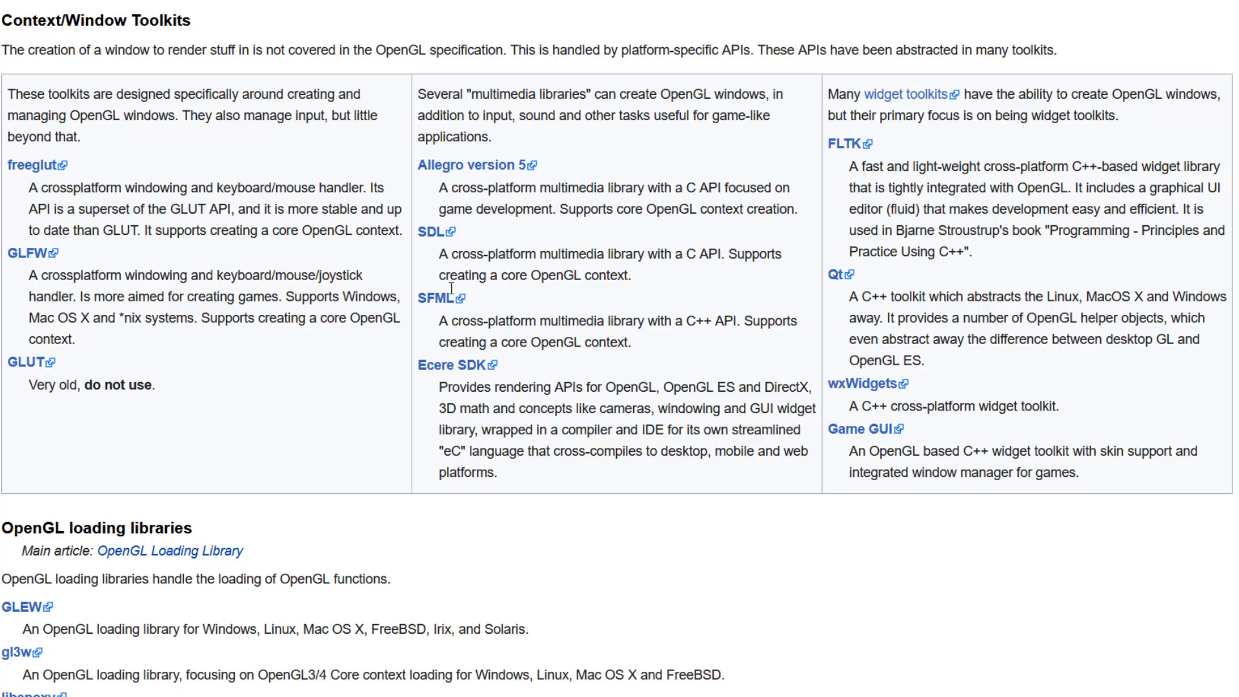
mouse_move(465, 239)
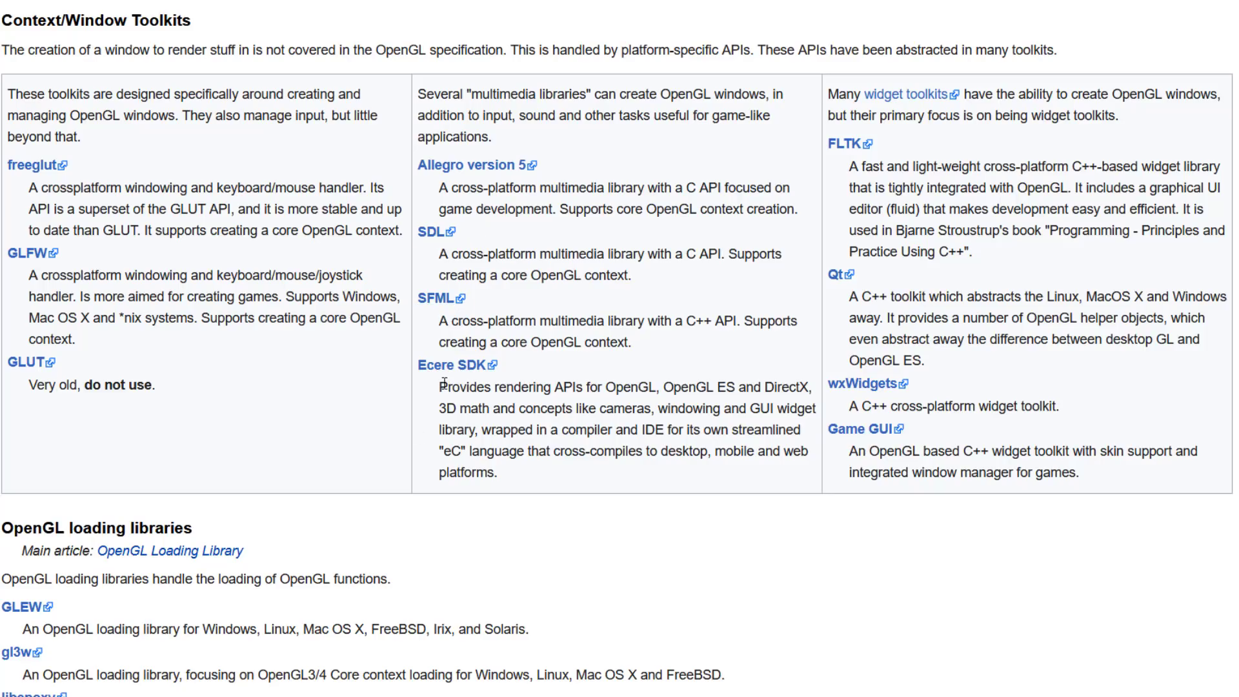
mouse_move(521, 405)
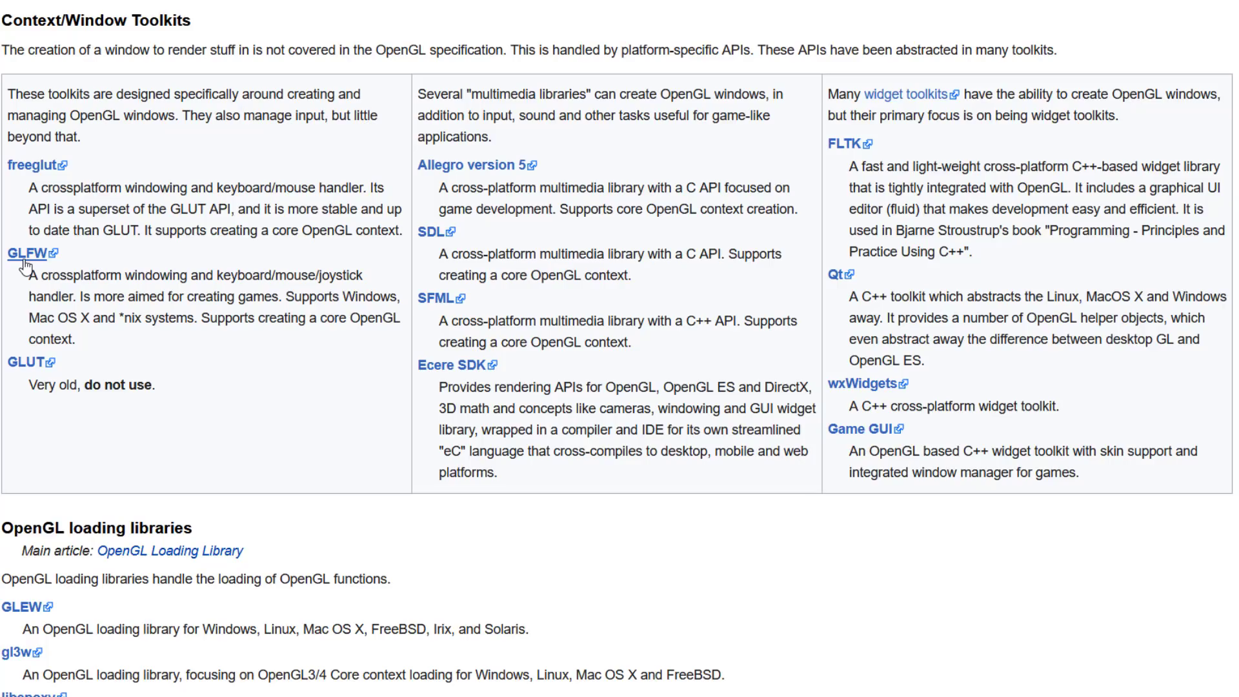
mouse_move(29, 267)
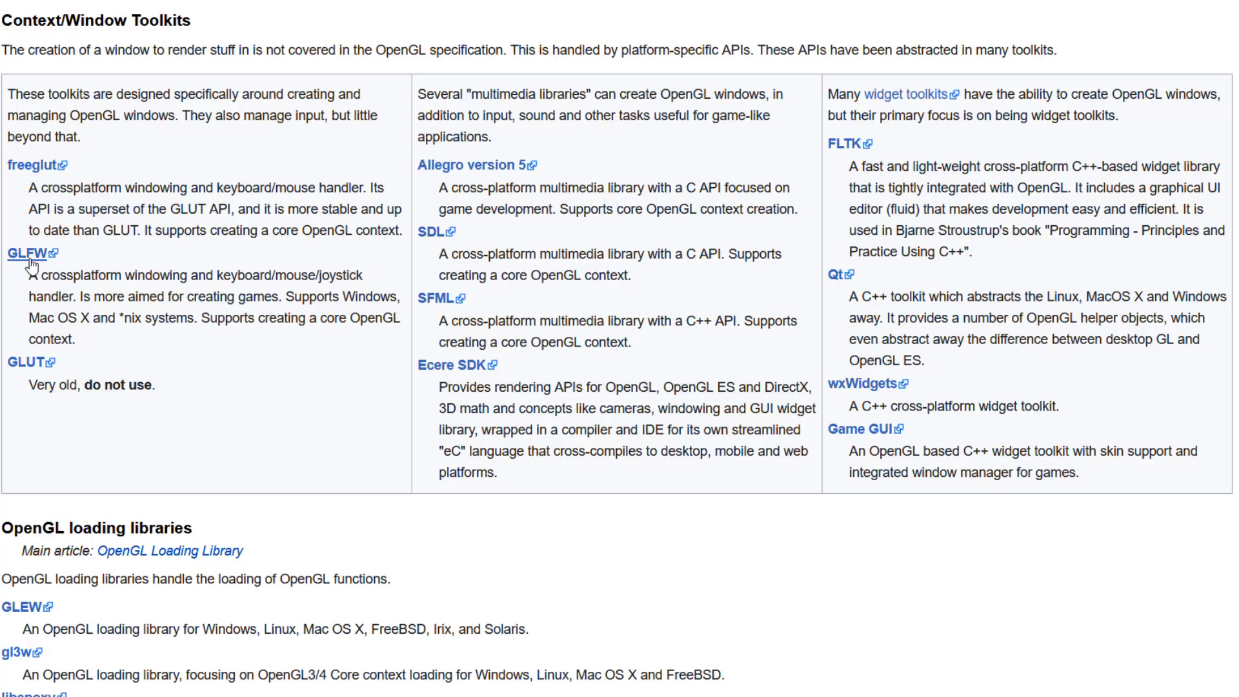
mouse_move(964, 306)
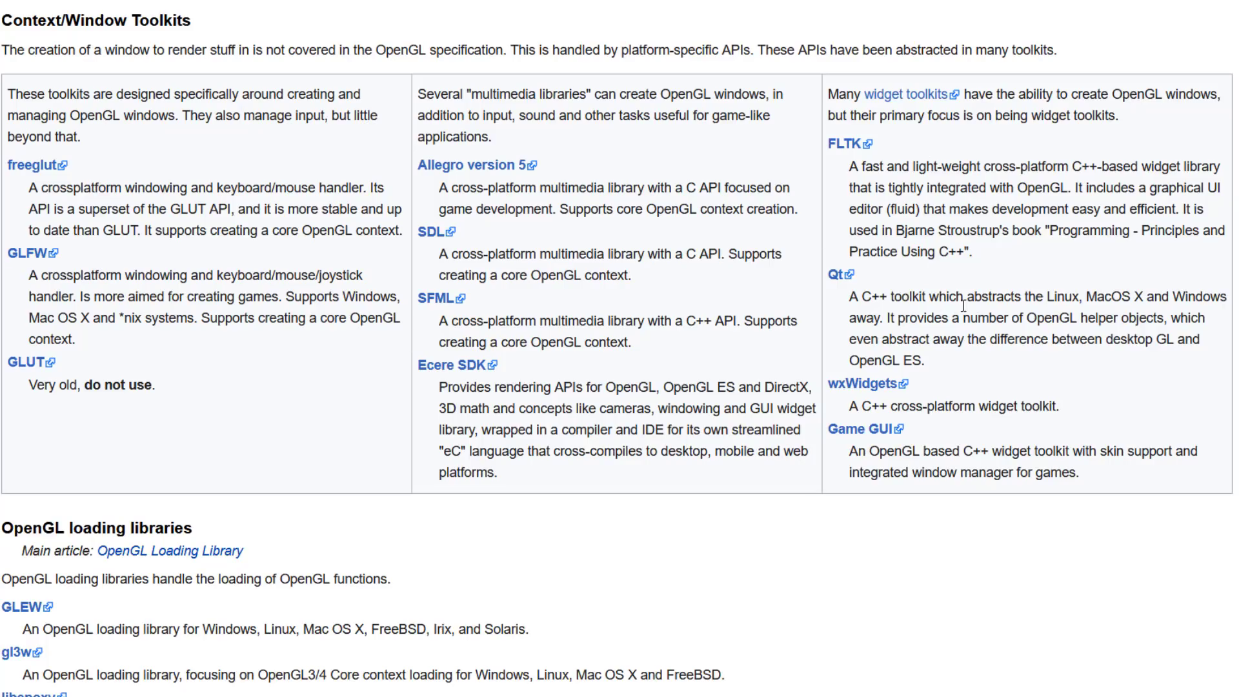
mouse_move(897, 378)
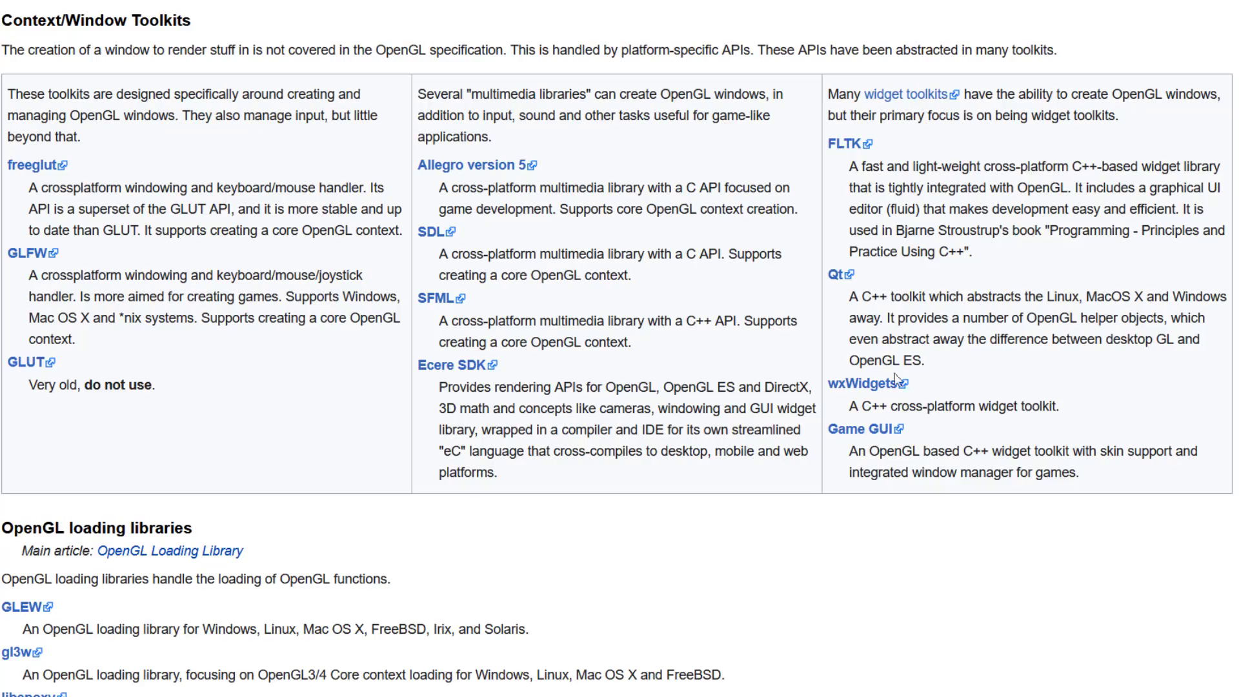
mouse_move(930, 454)
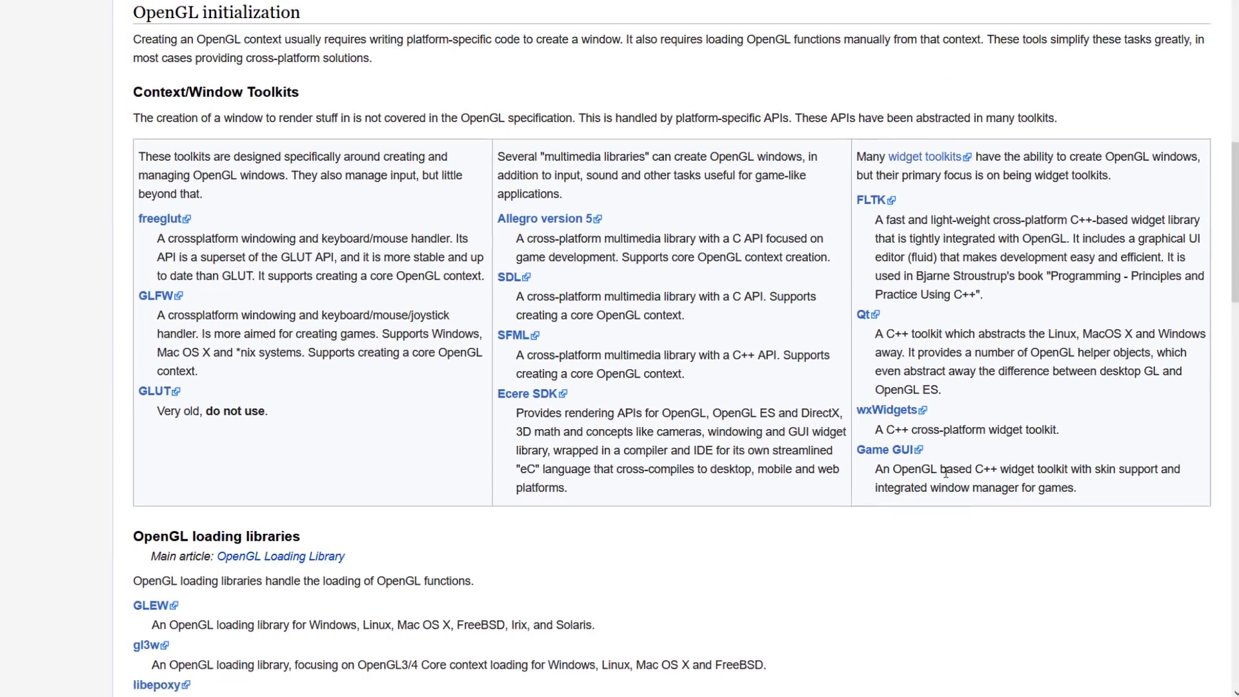
Step: Switch back to the GLFW tab showing the Version 3.3 release news
left_click(156, 295)
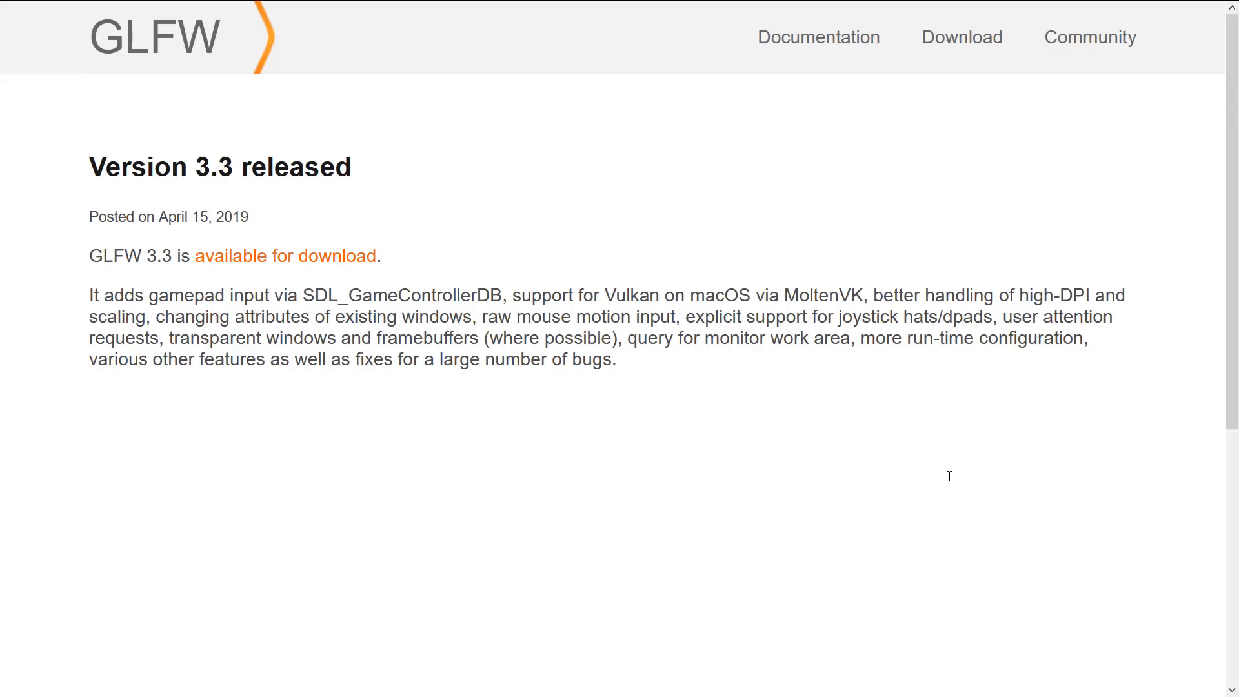